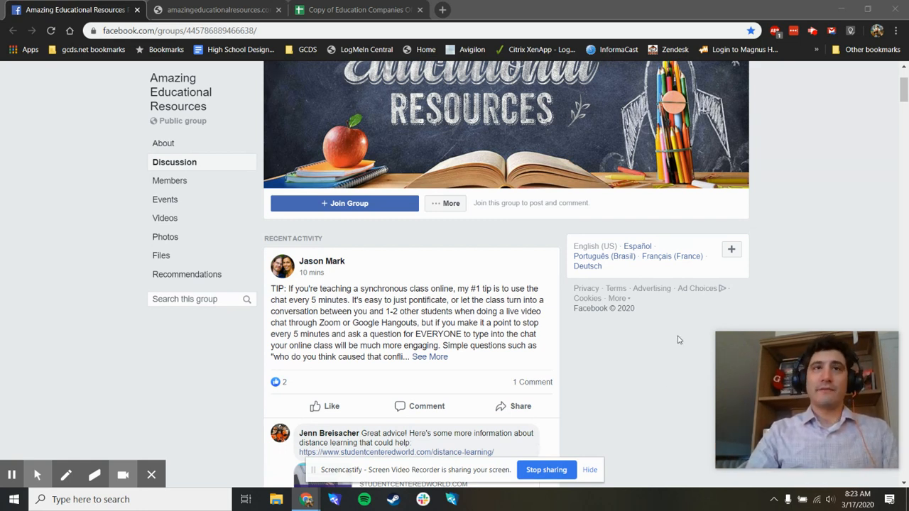
Bring up the website's company table and scroll through its free-subscription entries.
scroll(up, 3)
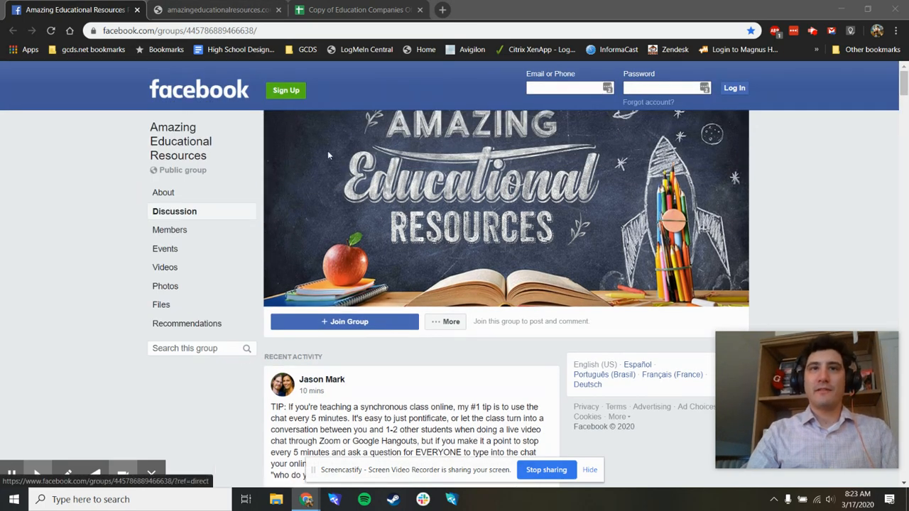
mouse_move(264, 324)
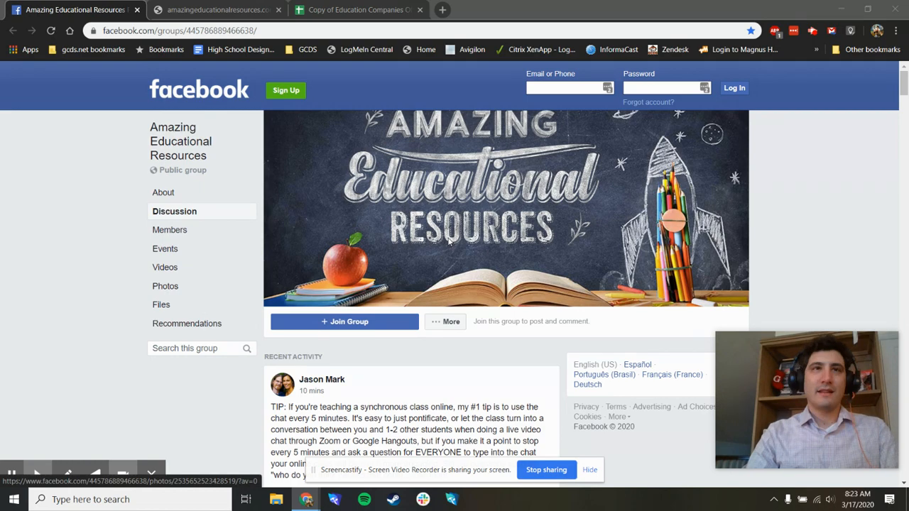
scroll(down, 3)
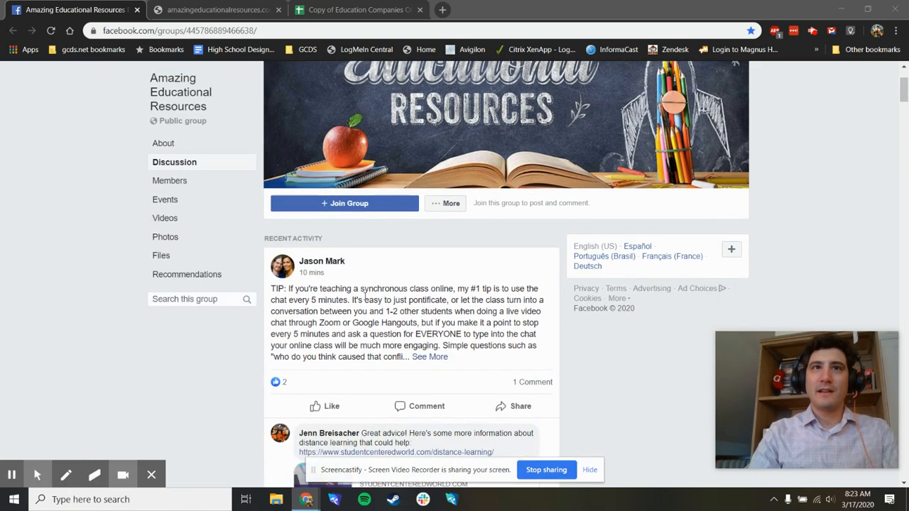
click(216, 9)
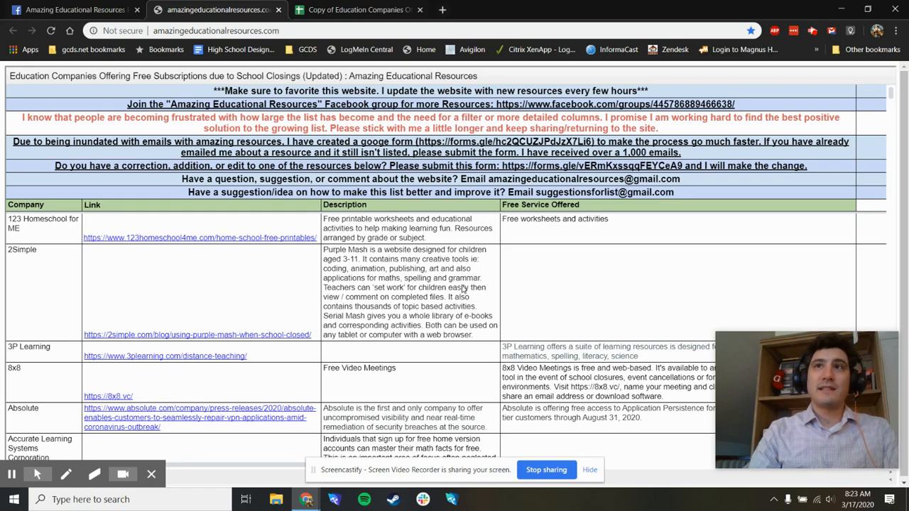
scroll(down, 3)
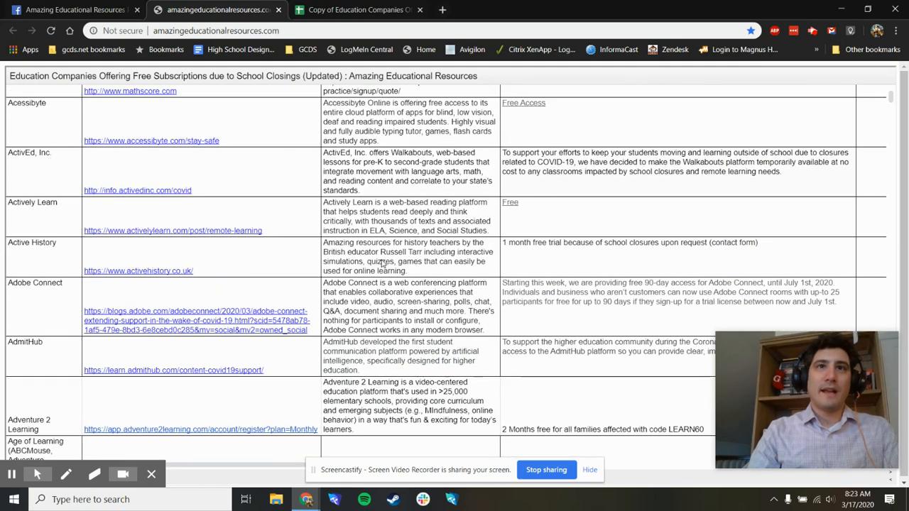
scroll(down, 3)
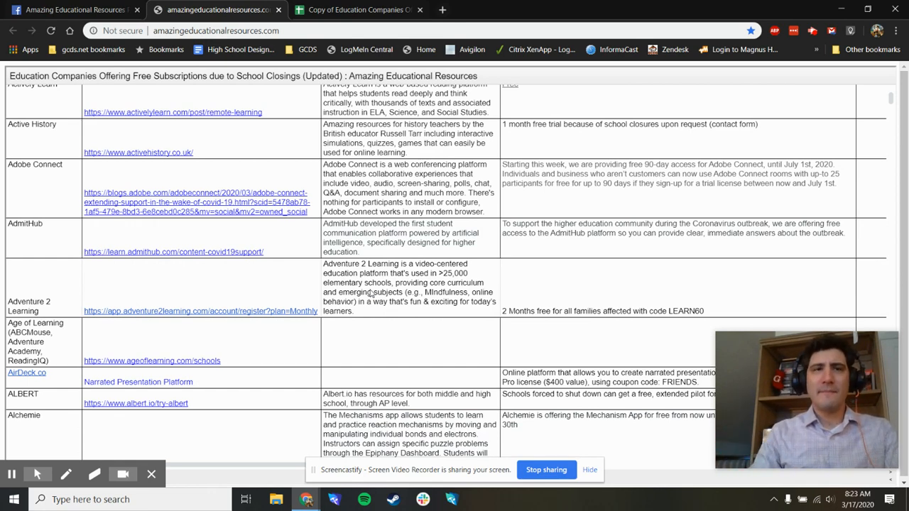
click(355, 8)
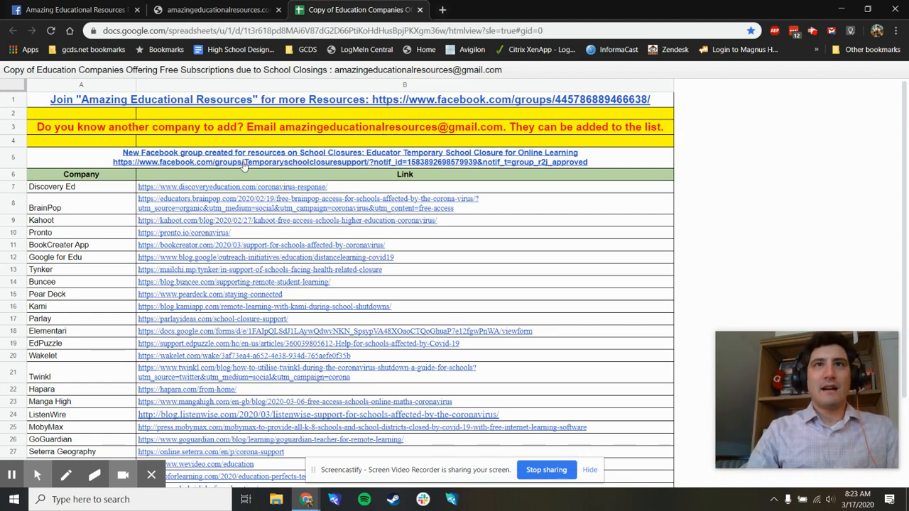
mouse_move(85, 221)
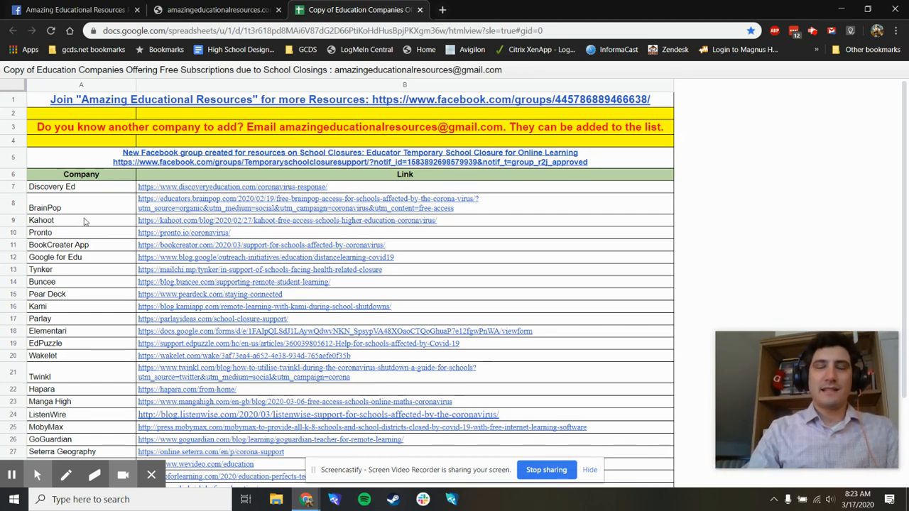
Scroll down the spreadsheet list and follow the Zoom row's blog.zoom.us link.
scroll(down, 3)
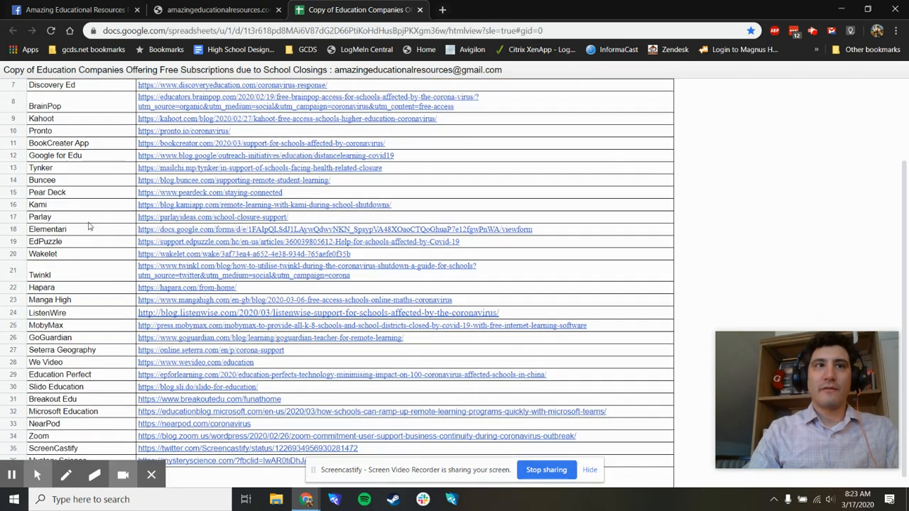
scroll(down, 3)
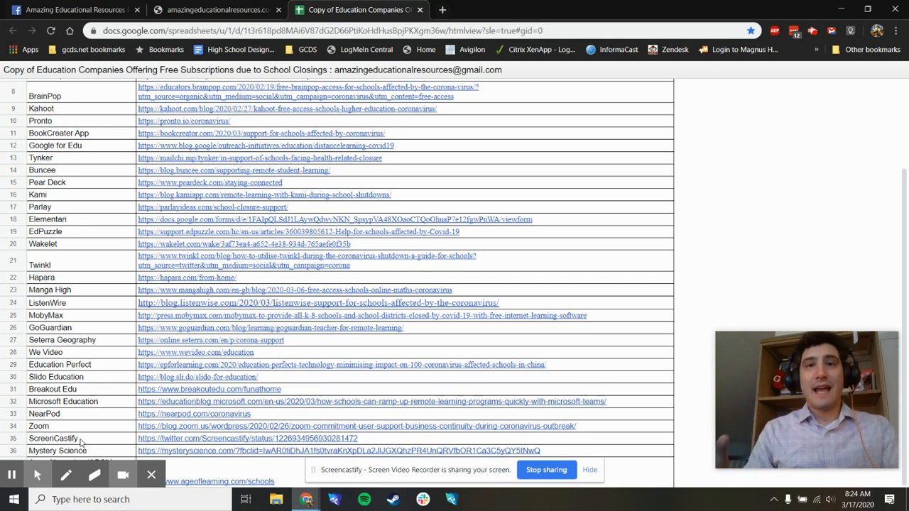
mouse_move(252, 438)
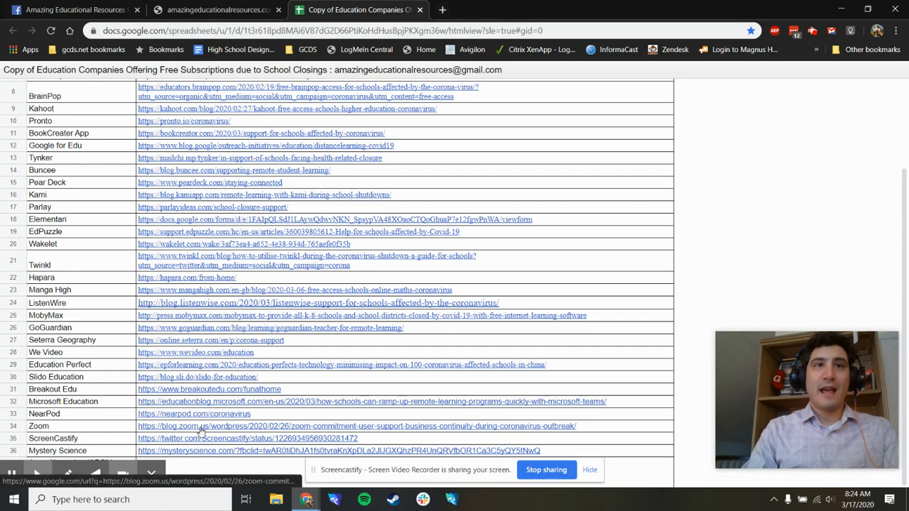
click(355, 426)
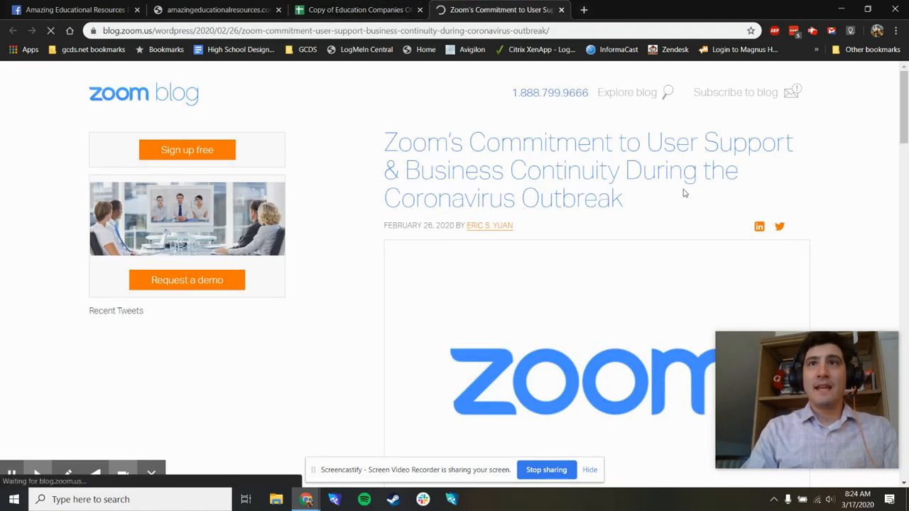
Read through Zoom's customer commitment and affected-areas sections, then return to the spreadsheet.
scroll(down, 3)
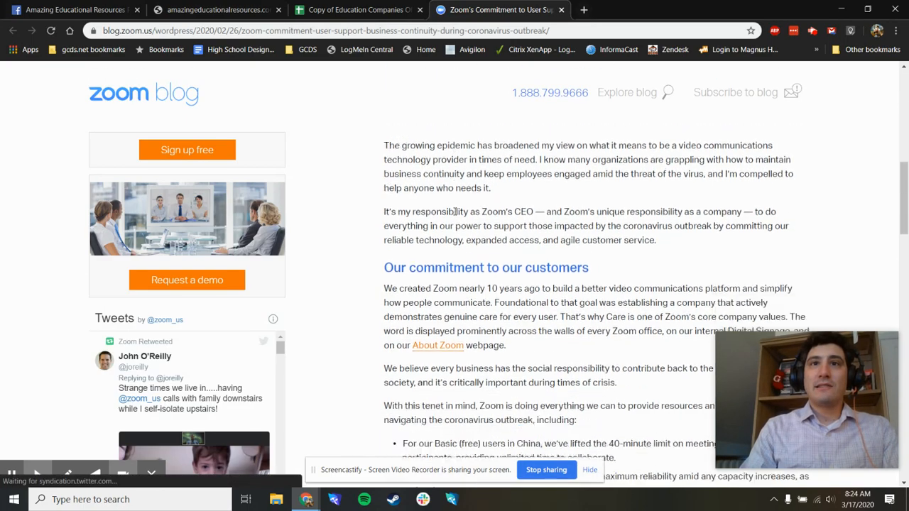
scroll(down, 3)
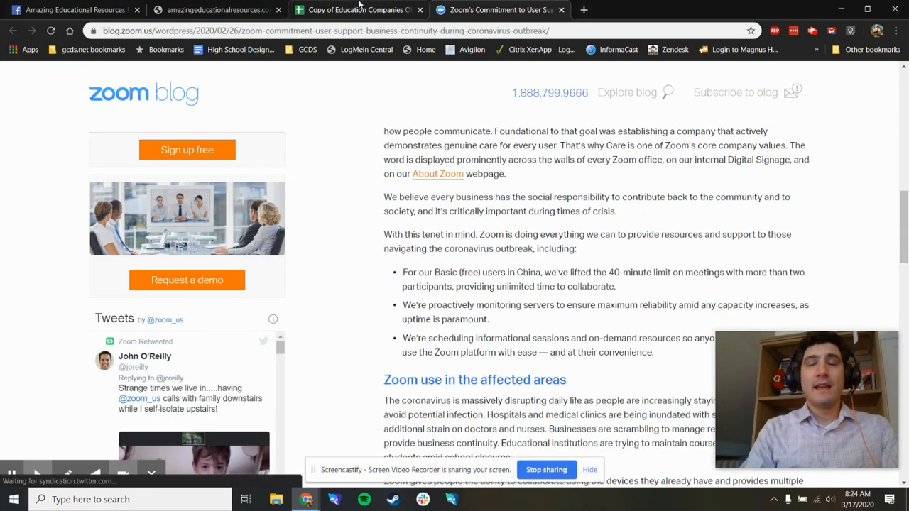
click(354, 9)
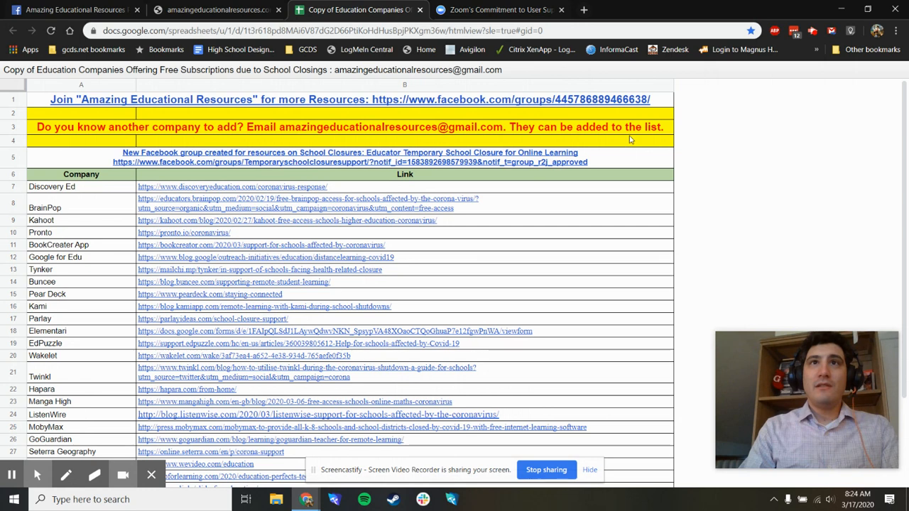
mouse_move(600, 146)
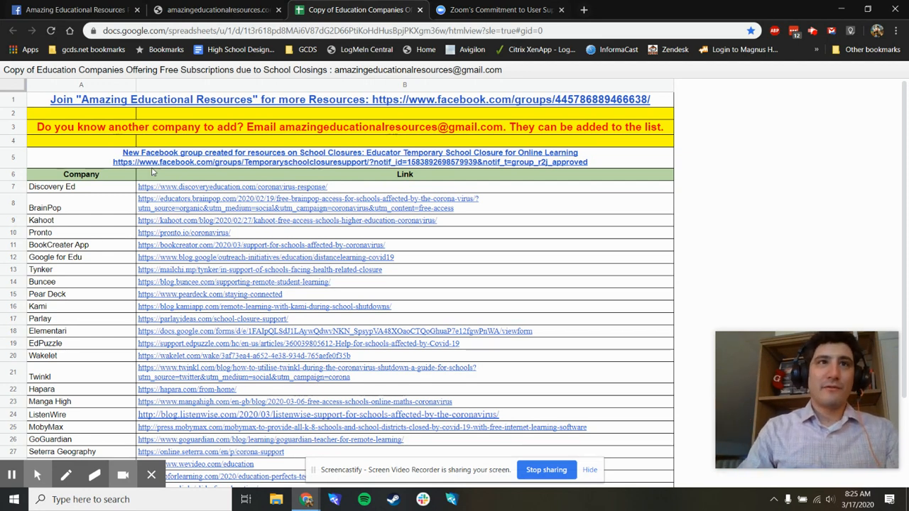
mouse_move(88, 261)
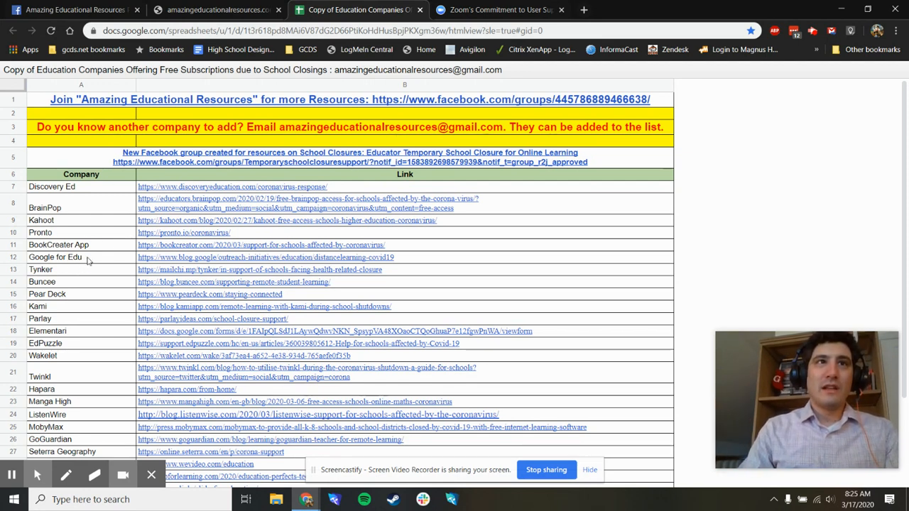
mouse_move(341, 257)
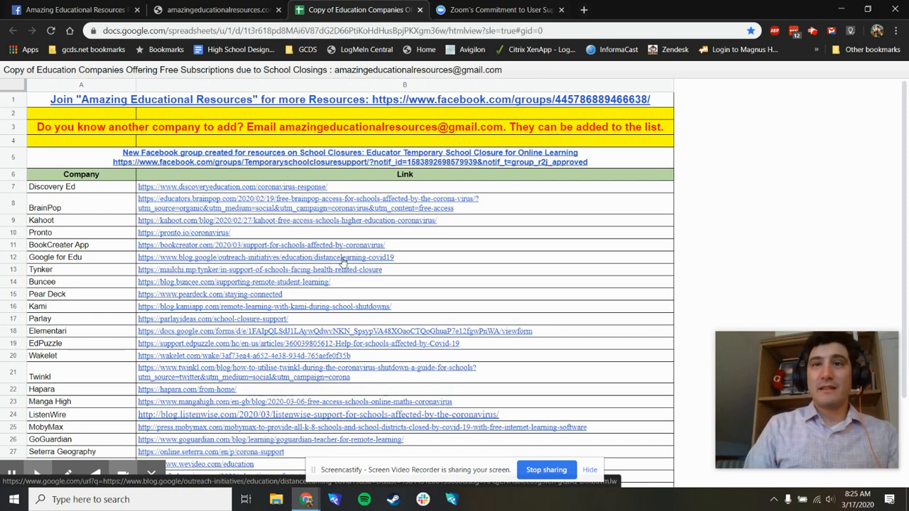
mouse_move(264, 318)
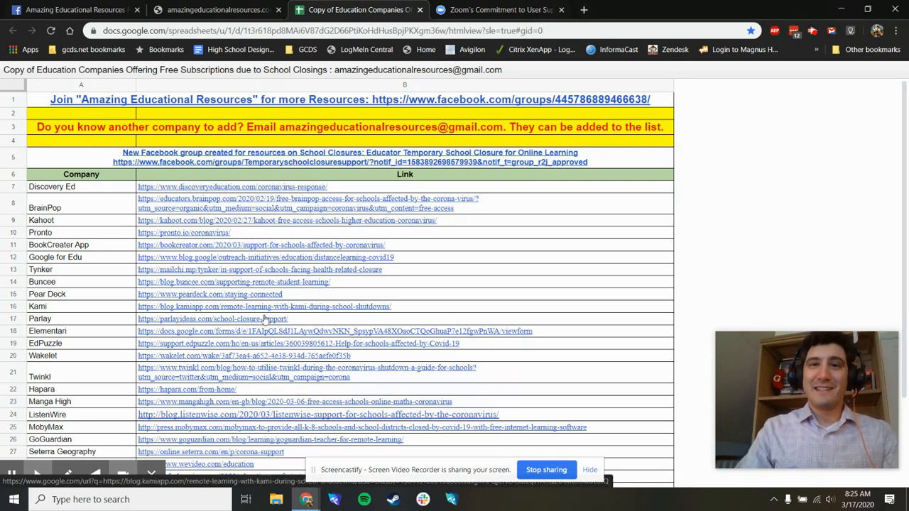